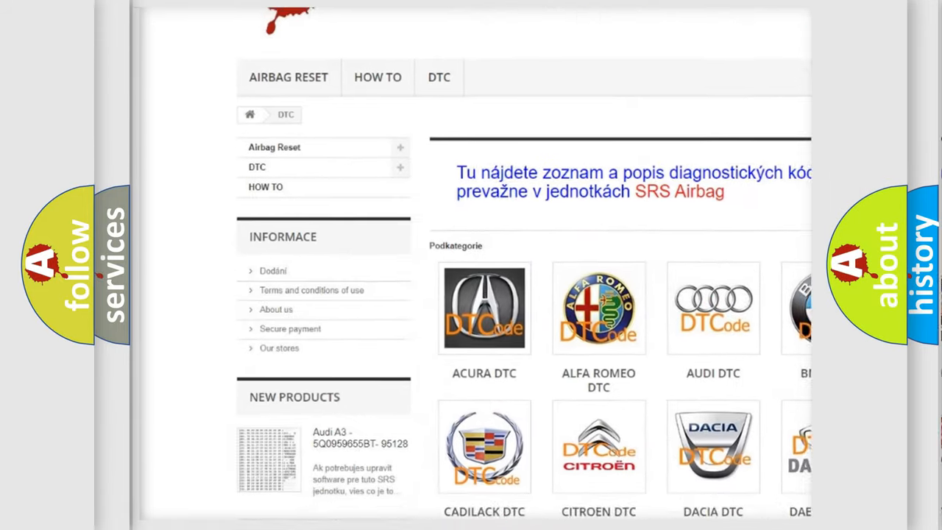
{"action": "scroll", "scroll_direction": "down", "scroll_amount": 3}
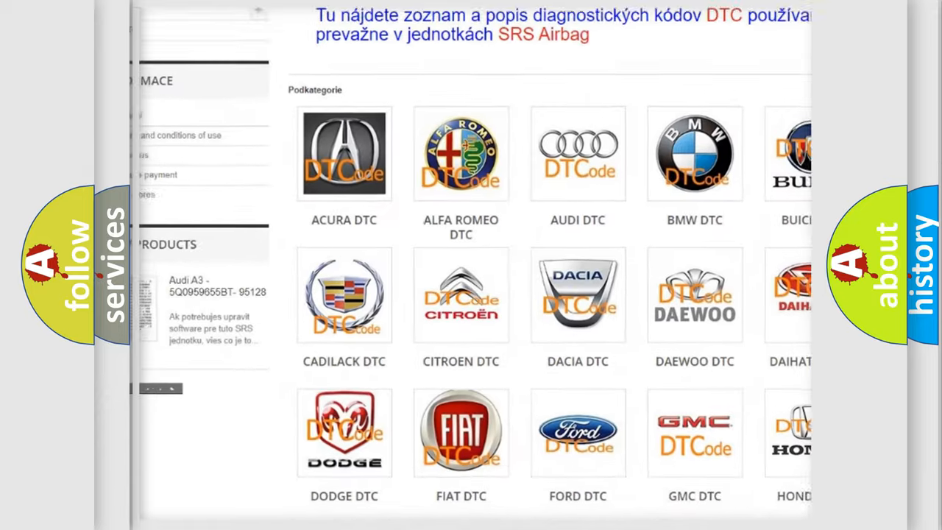